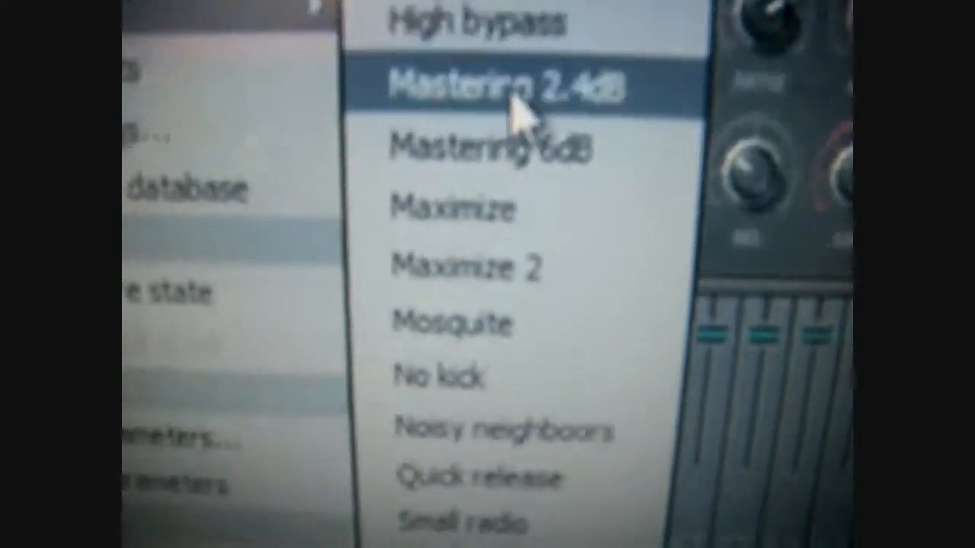
- Select the Mastering 2.4dB preset for the multiband compressor on the mixer track
{"action": "left_click", "coordinate": [502, 84]}
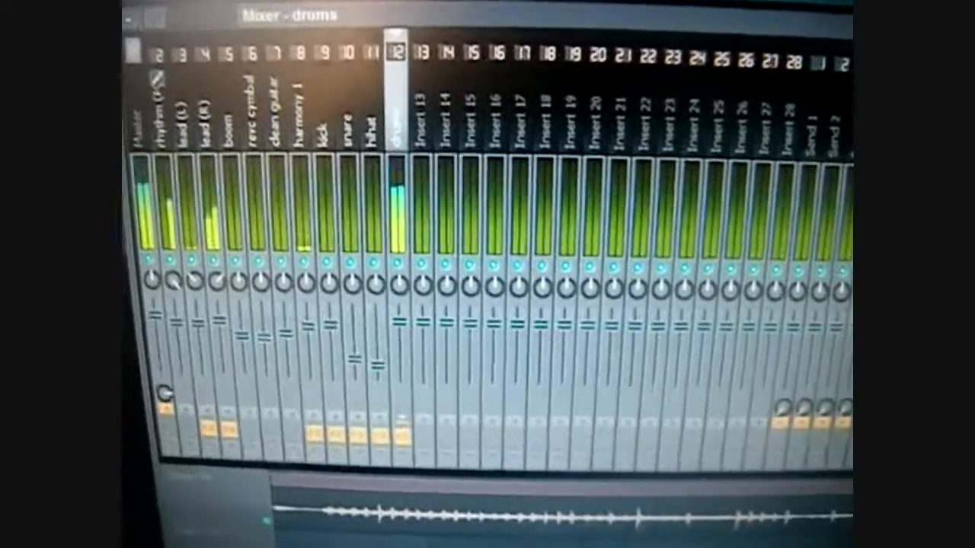